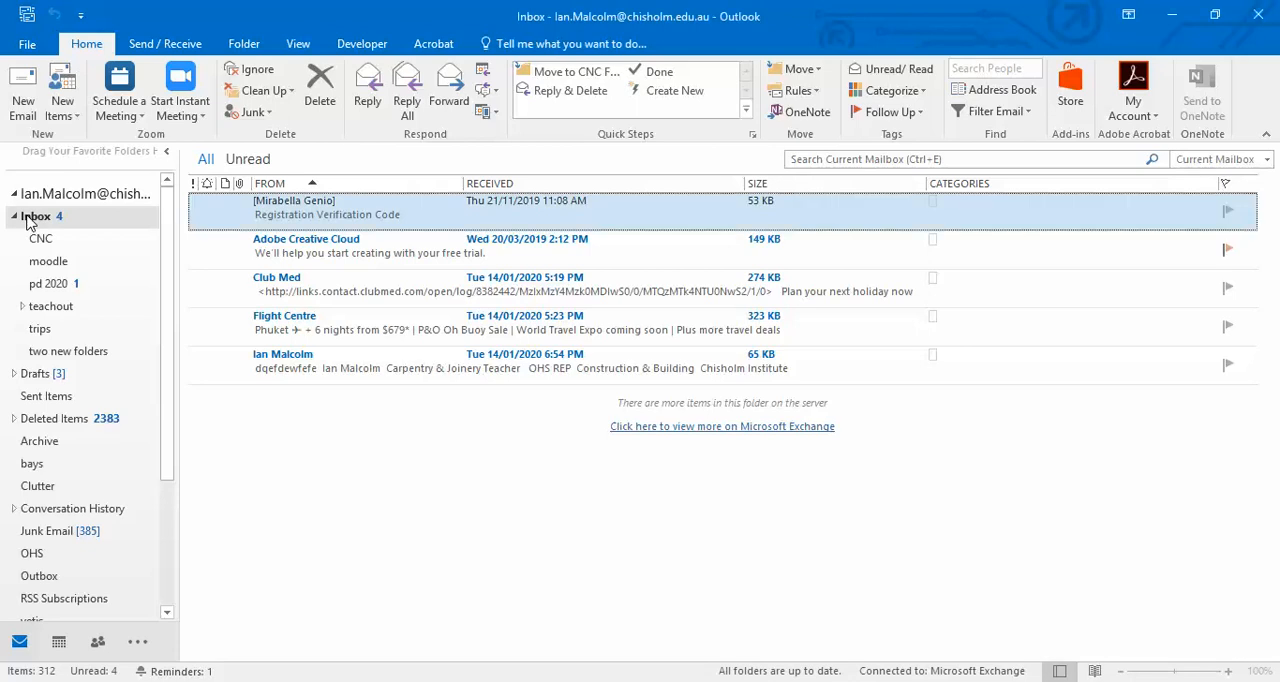
- Add a new subfolder named 'test' under the Inbox
{"action": "right_click", "coordinate": [36, 216]}
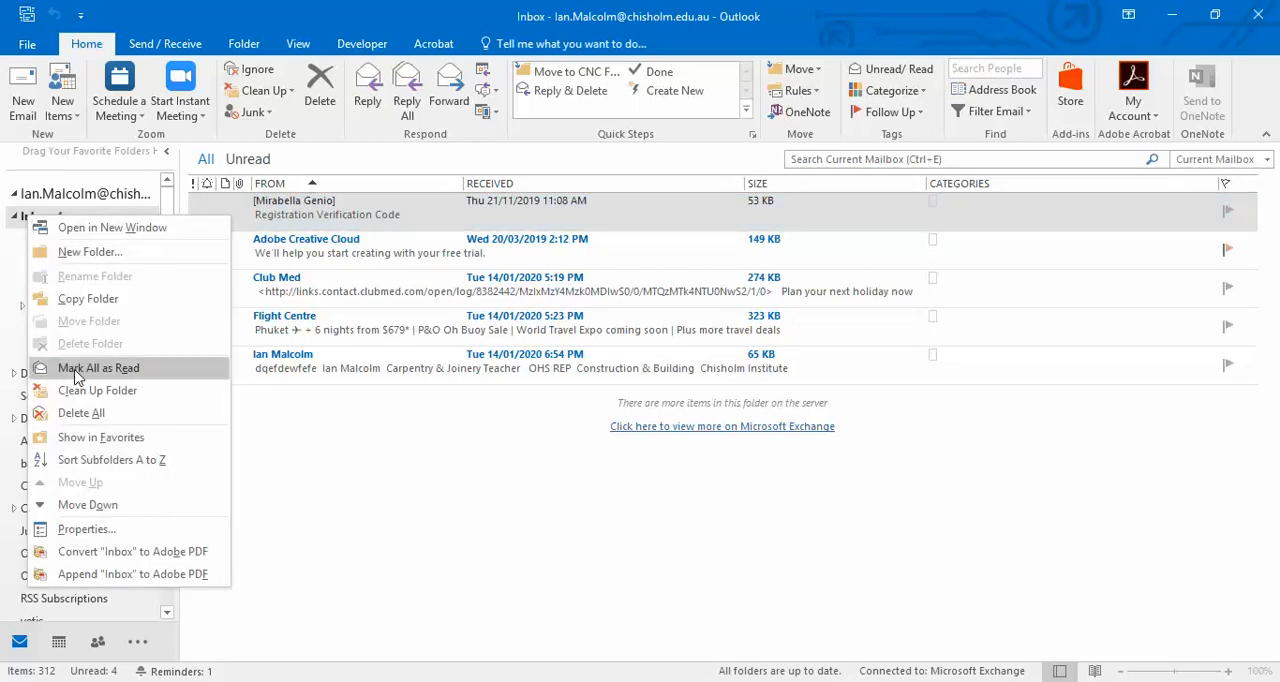
{"action": "mouse_move", "coordinate": [83, 251]}
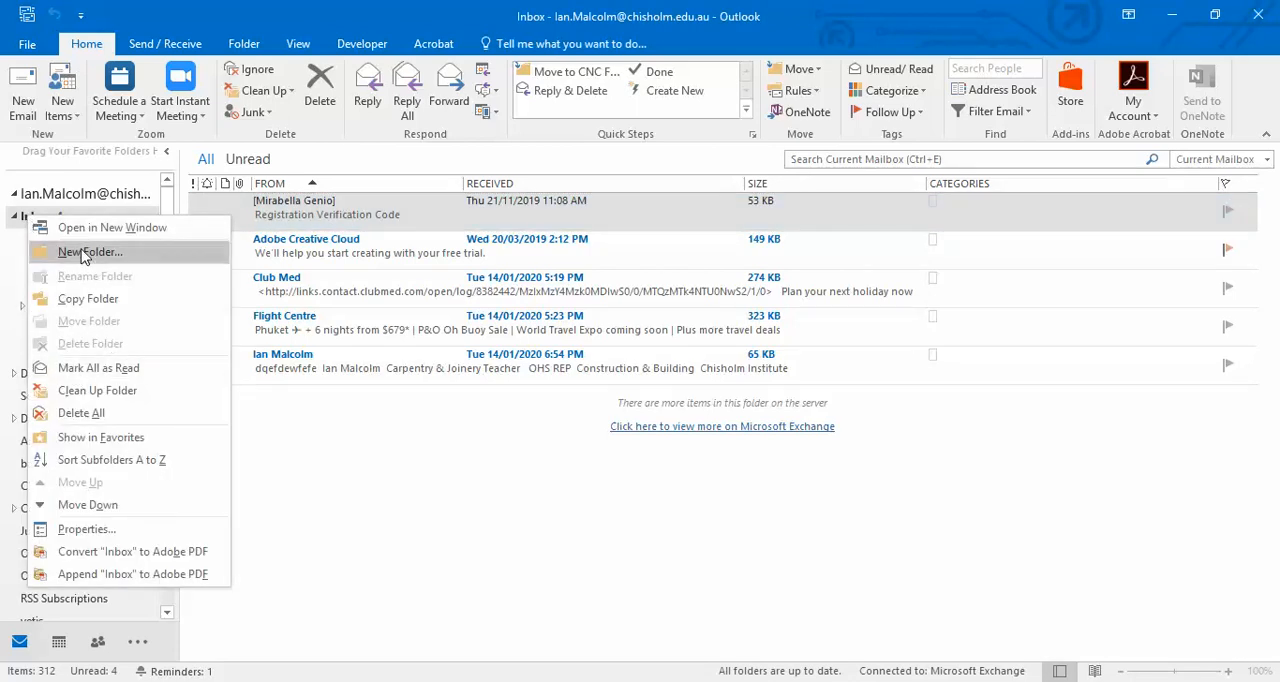
{"action": "left_click", "coordinate": [89, 251]}
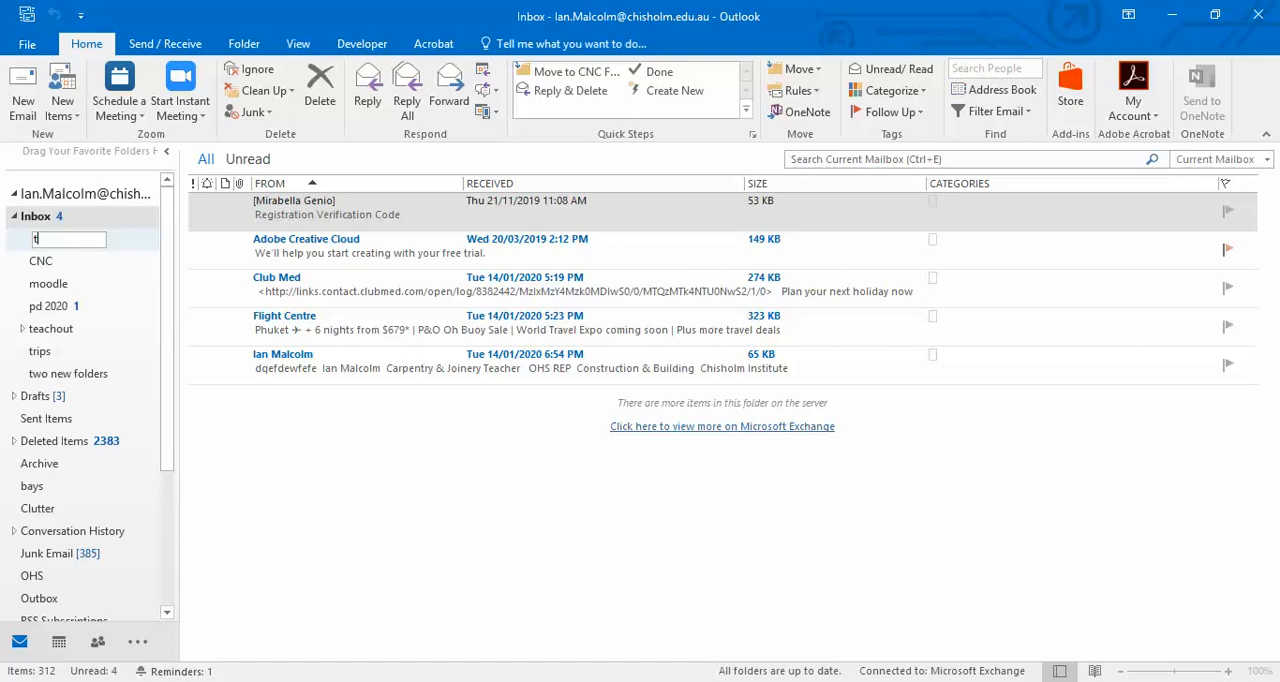
{"action": "type", "text": "est"}
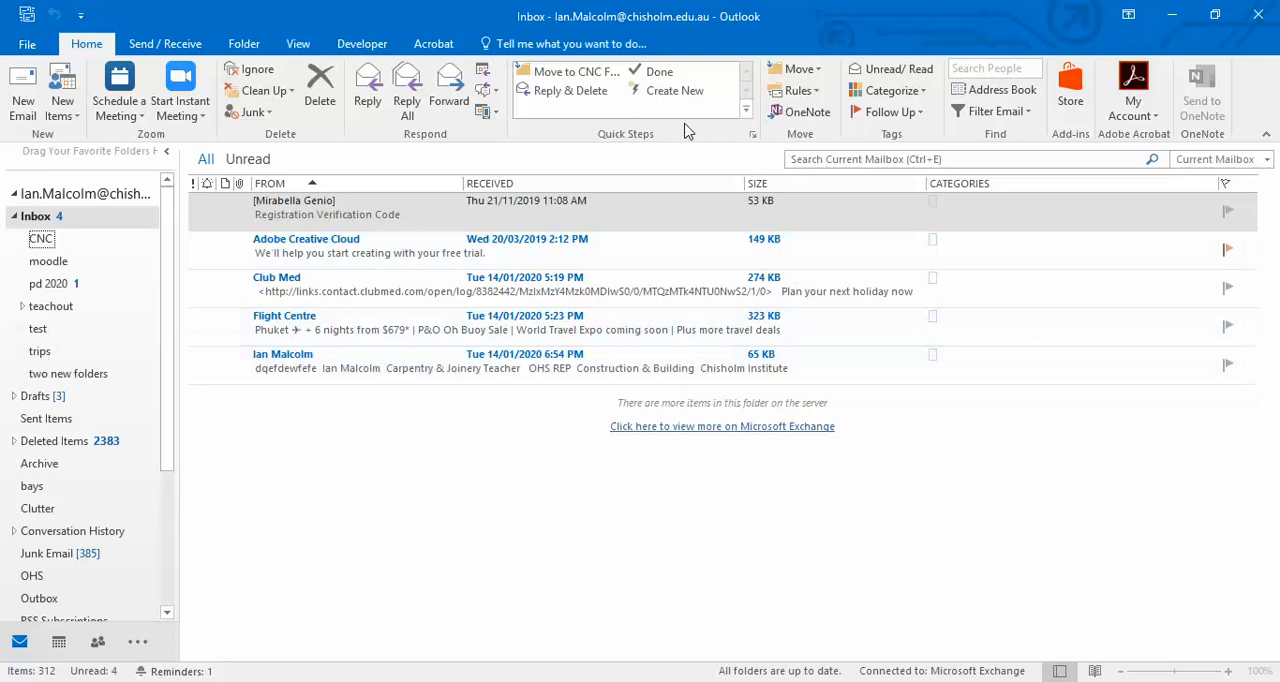
{"action": "mouse_move", "coordinate": [645, 142]}
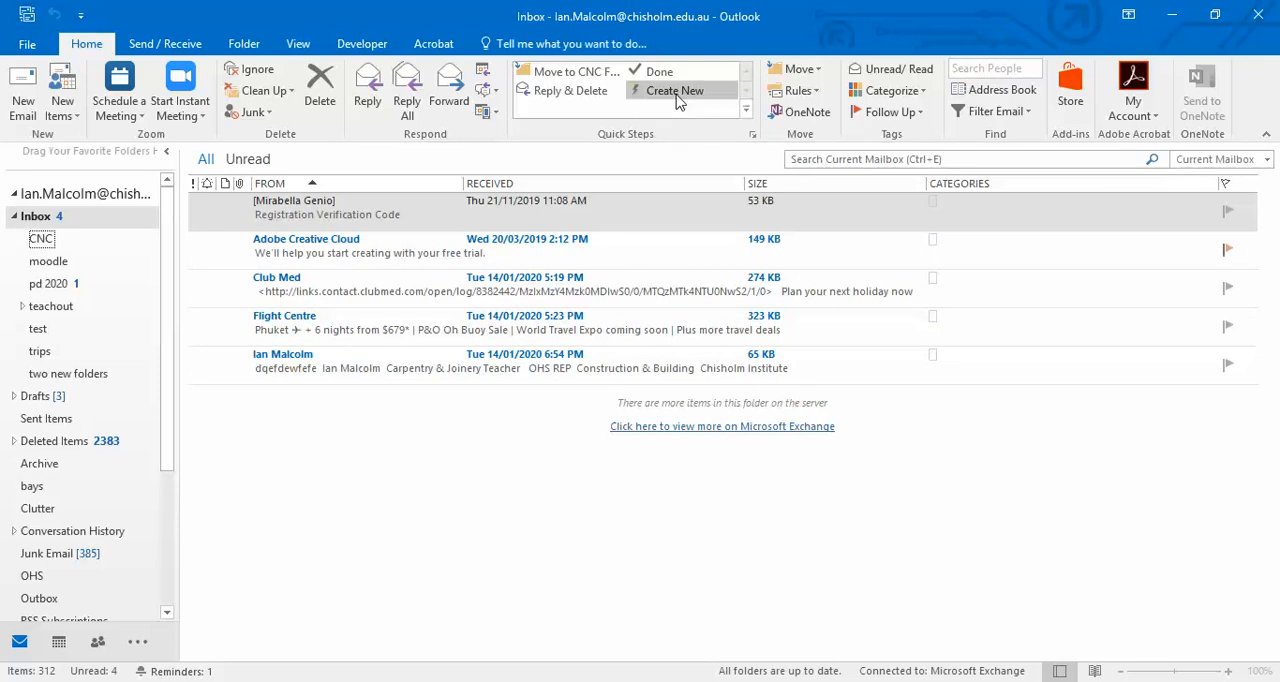
{"action": "mouse_move", "coordinate": [674, 90]}
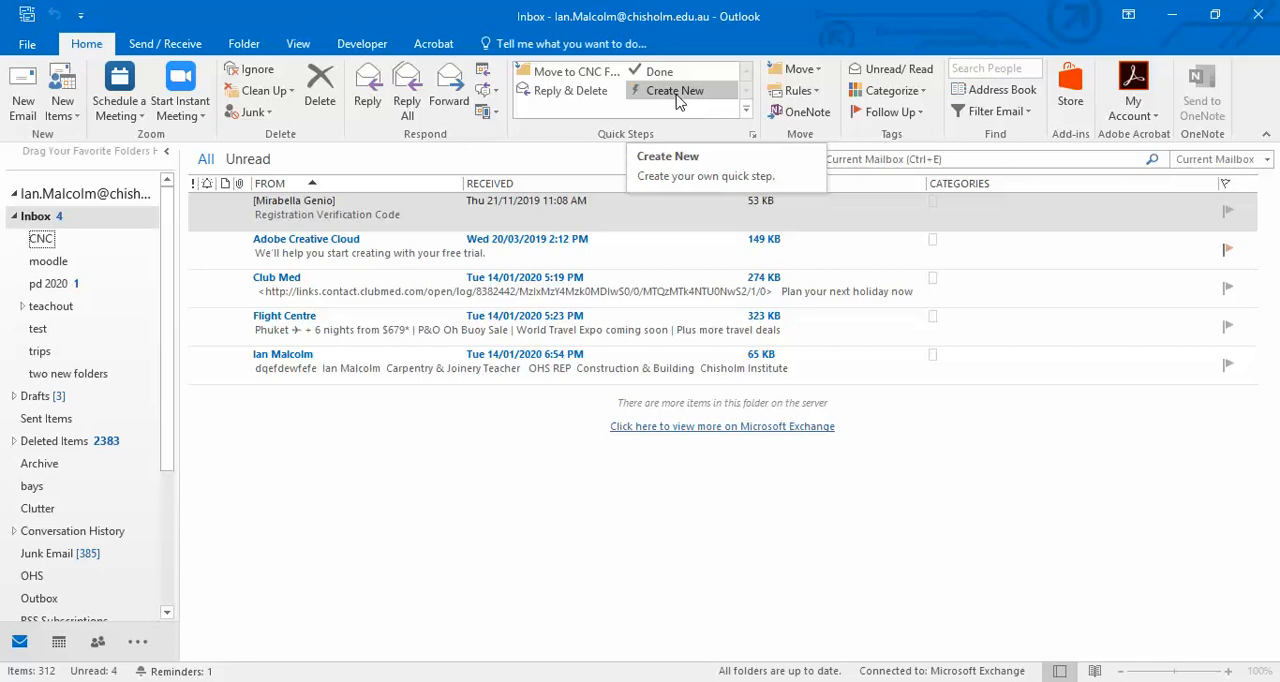
- Create a 'Move to test folder' quick step whose action moves messages to the test folder
{"action": "left_click", "coordinate": [675, 91]}
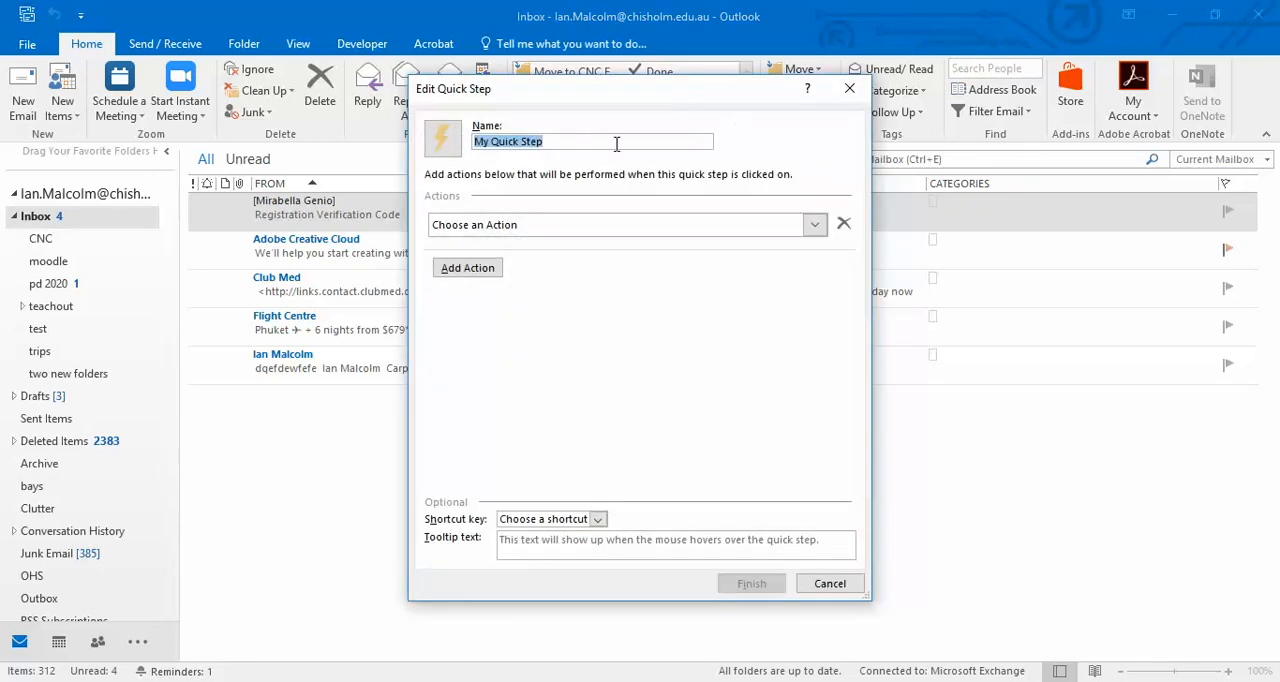
{"action": "mouse_move", "coordinate": [783, 224]}
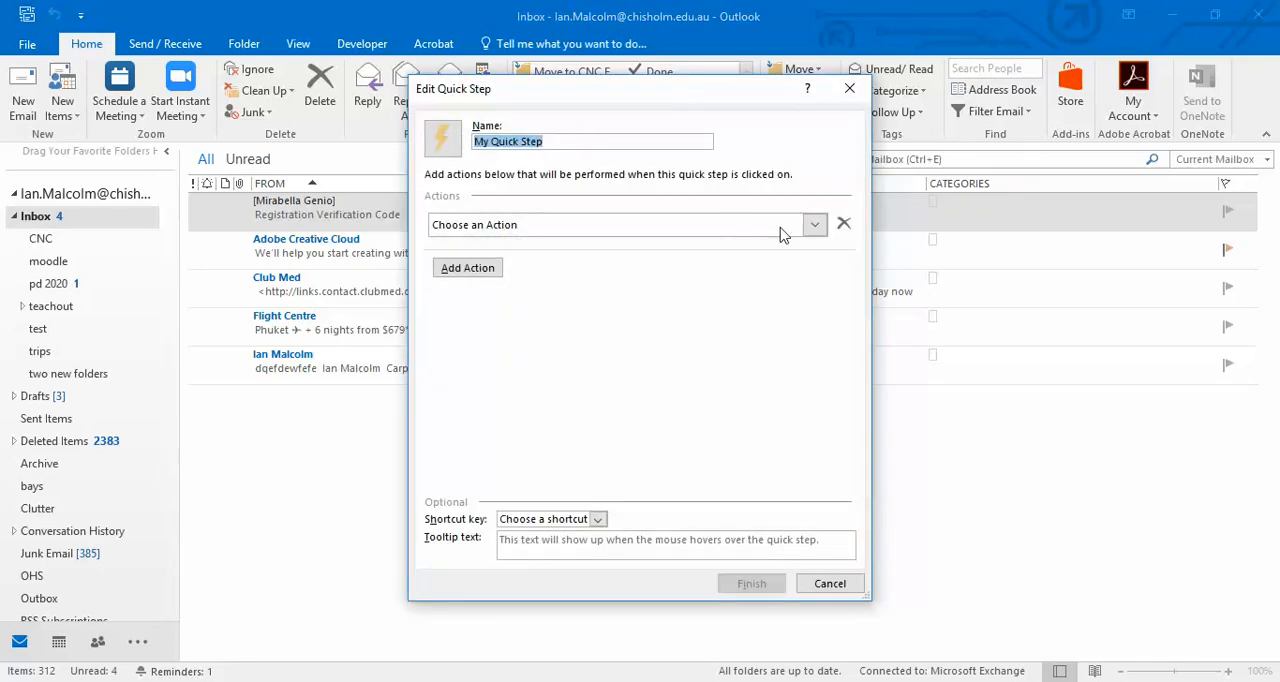
{"action": "left_click", "coordinate": [815, 224]}
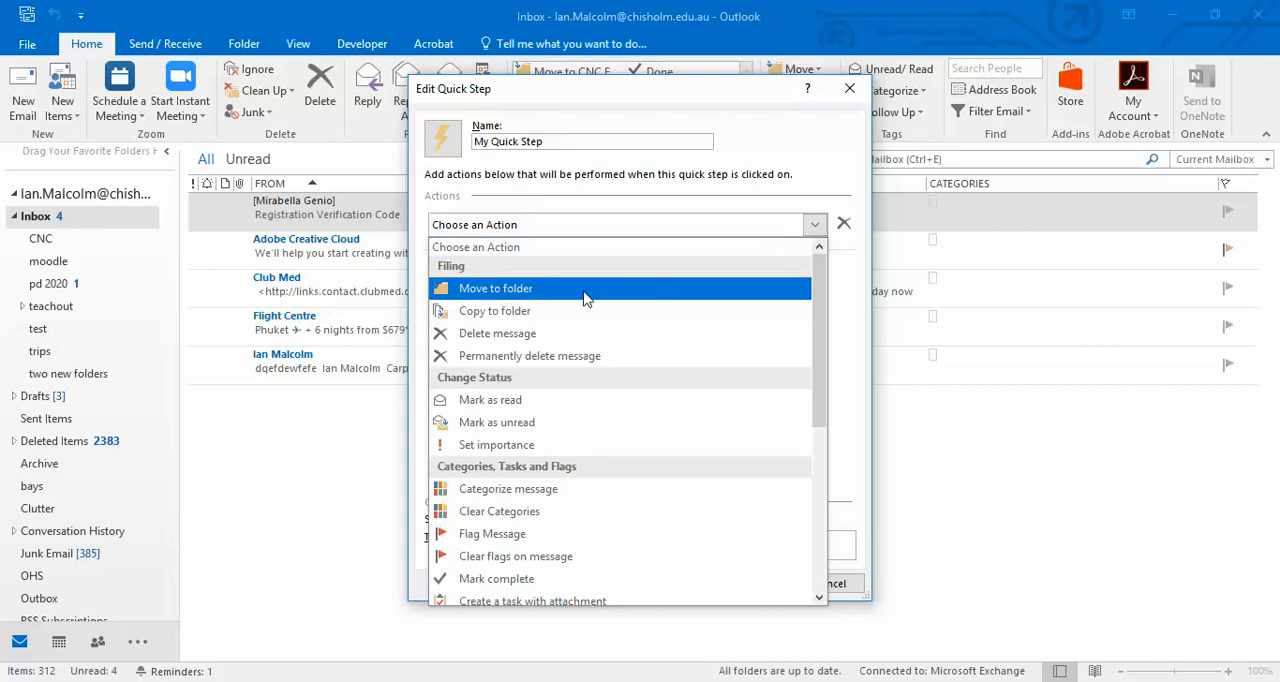
{"action": "left_click", "coordinate": [495, 288]}
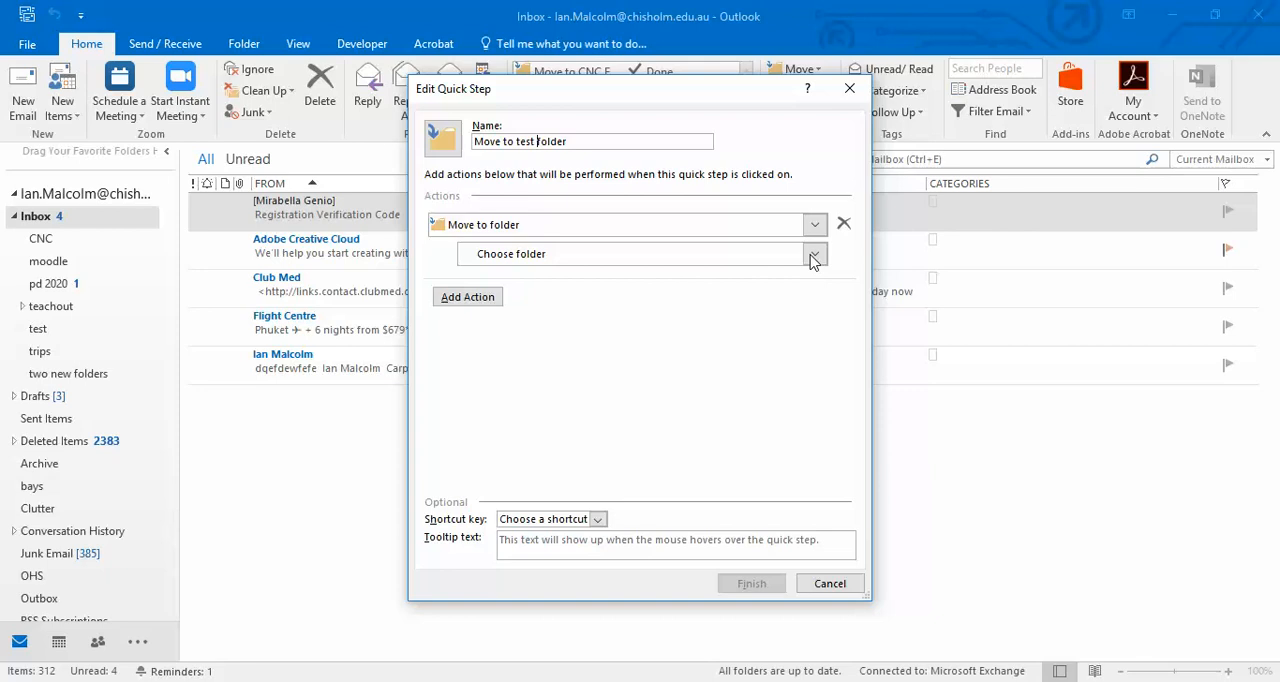
{"action": "left_click", "coordinate": [814, 253]}
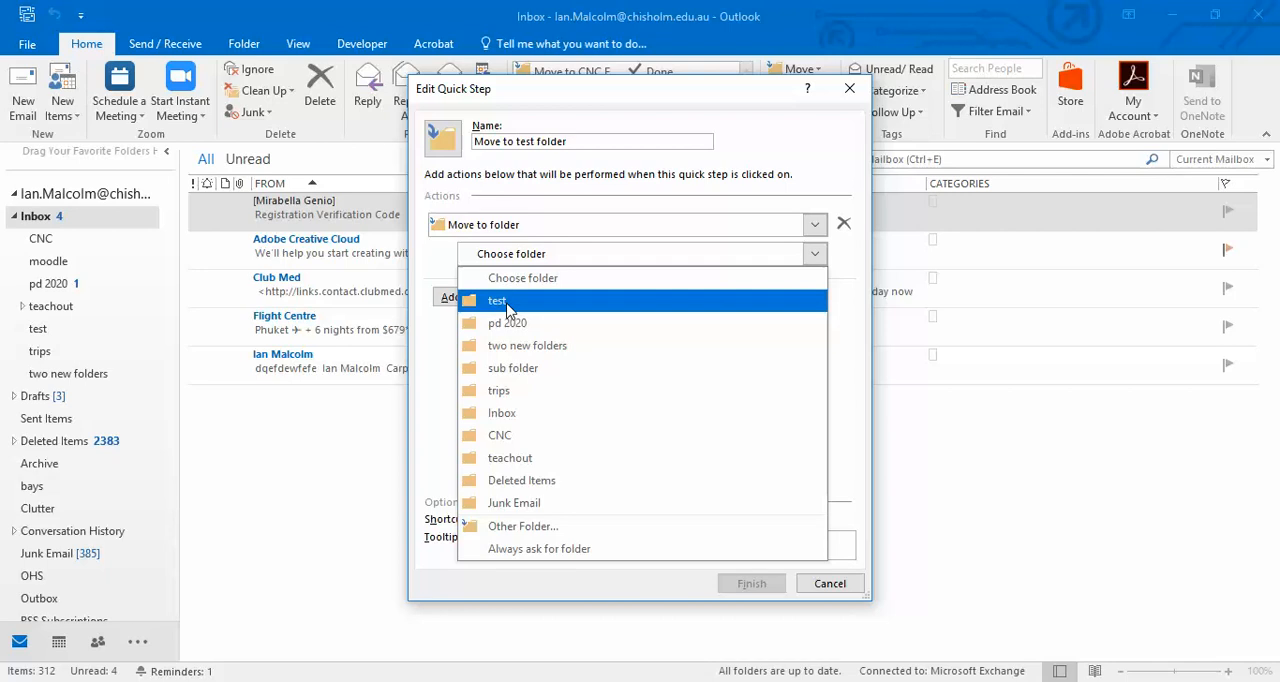
{"action": "left_click", "coordinate": [497, 300]}
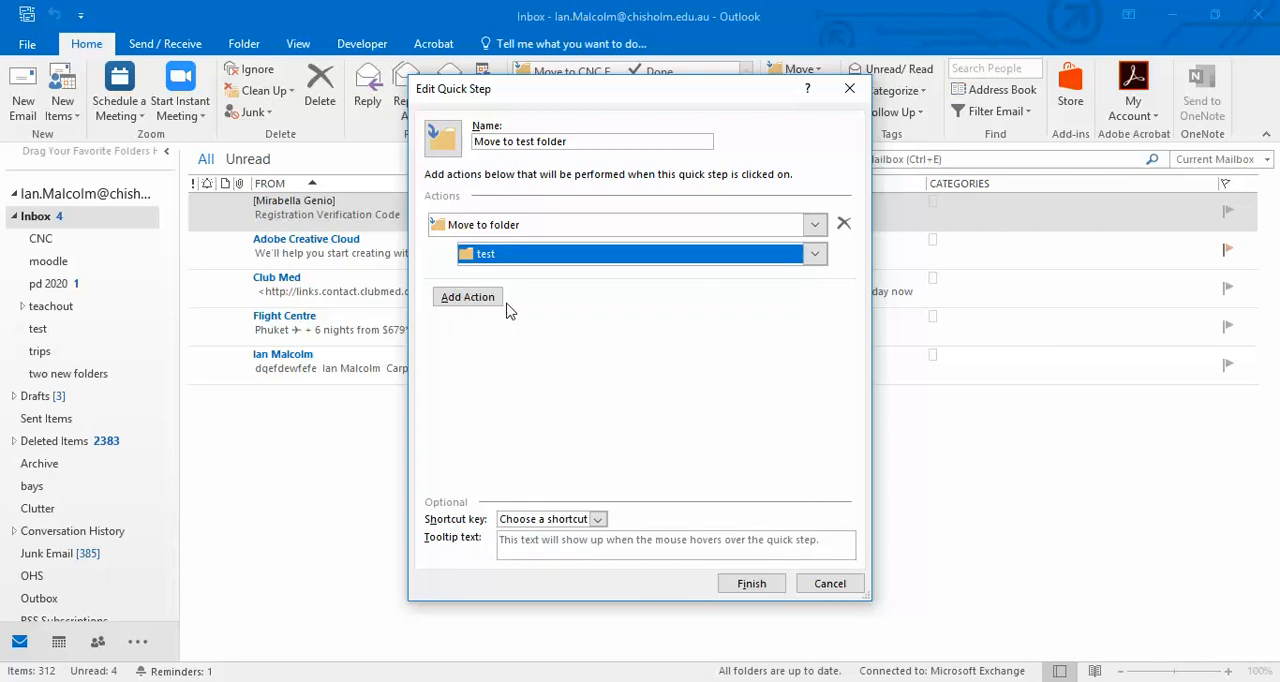
{"action": "mouse_move", "coordinate": [570, 360]}
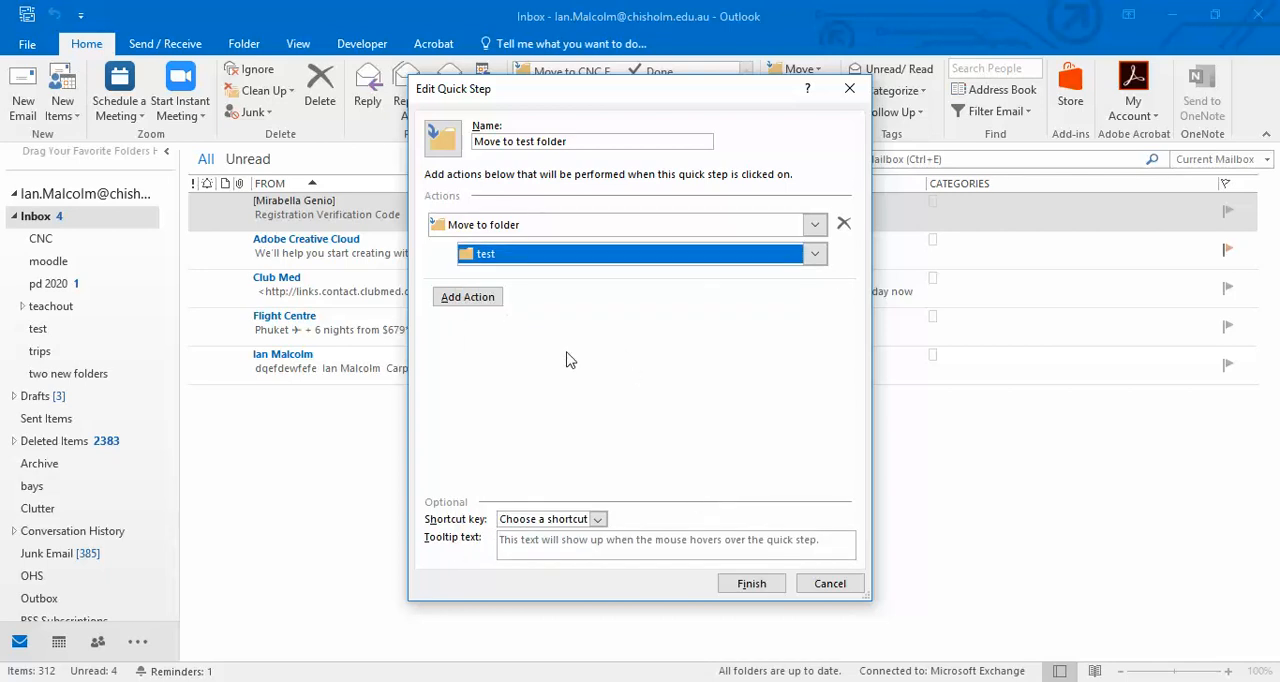
{"action": "mouse_move", "coordinate": [467, 296]}
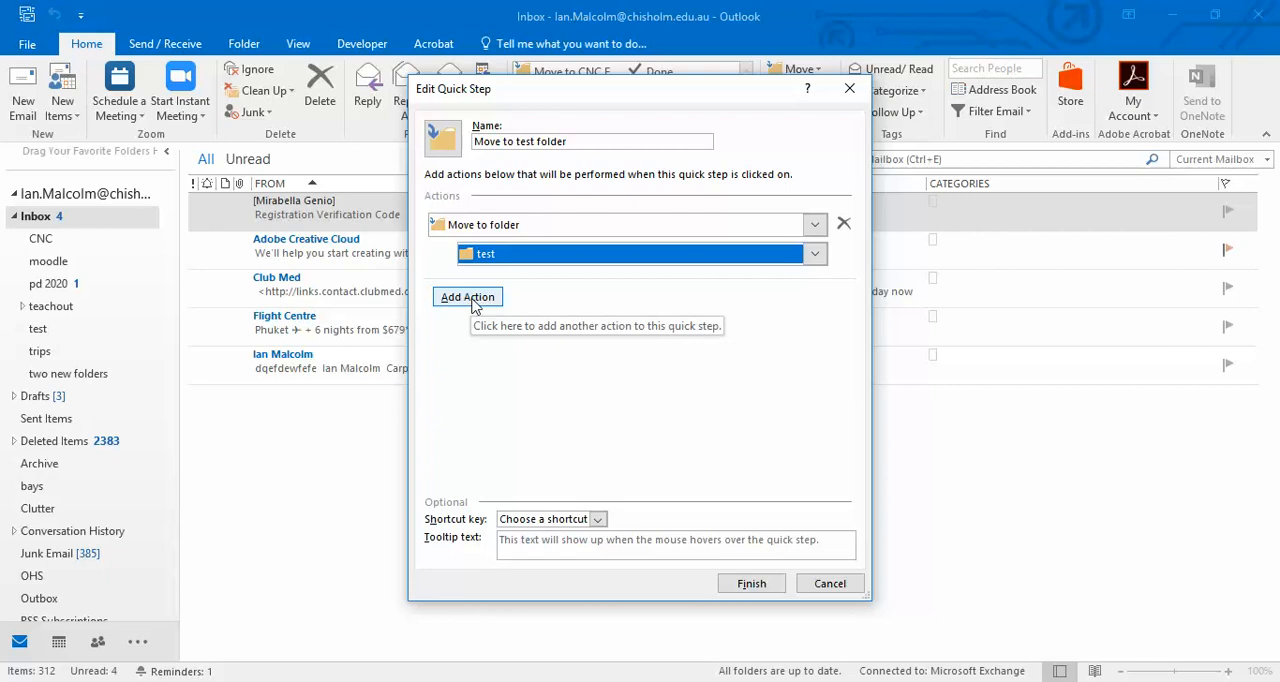
- Add a second 'Mark as unread' action to the quick step and finish saving it
{"action": "left_click", "coordinate": [467, 297]}
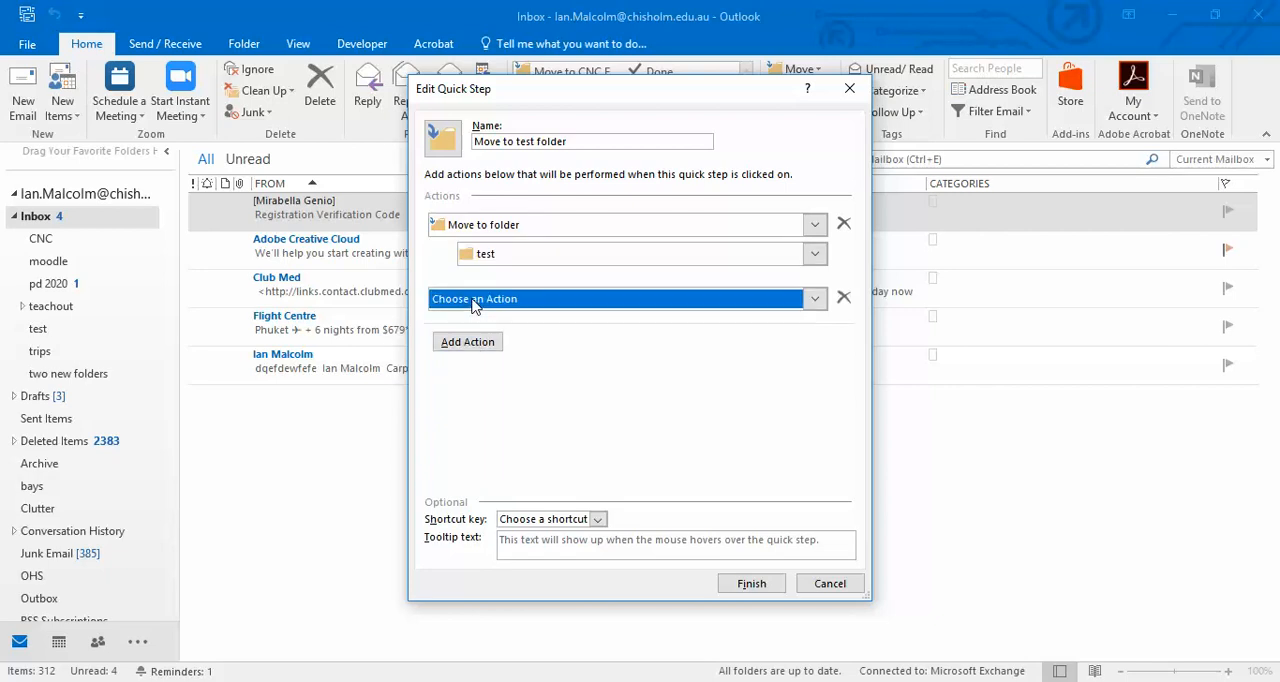
{"action": "mouse_move", "coordinate": [815, 308]}
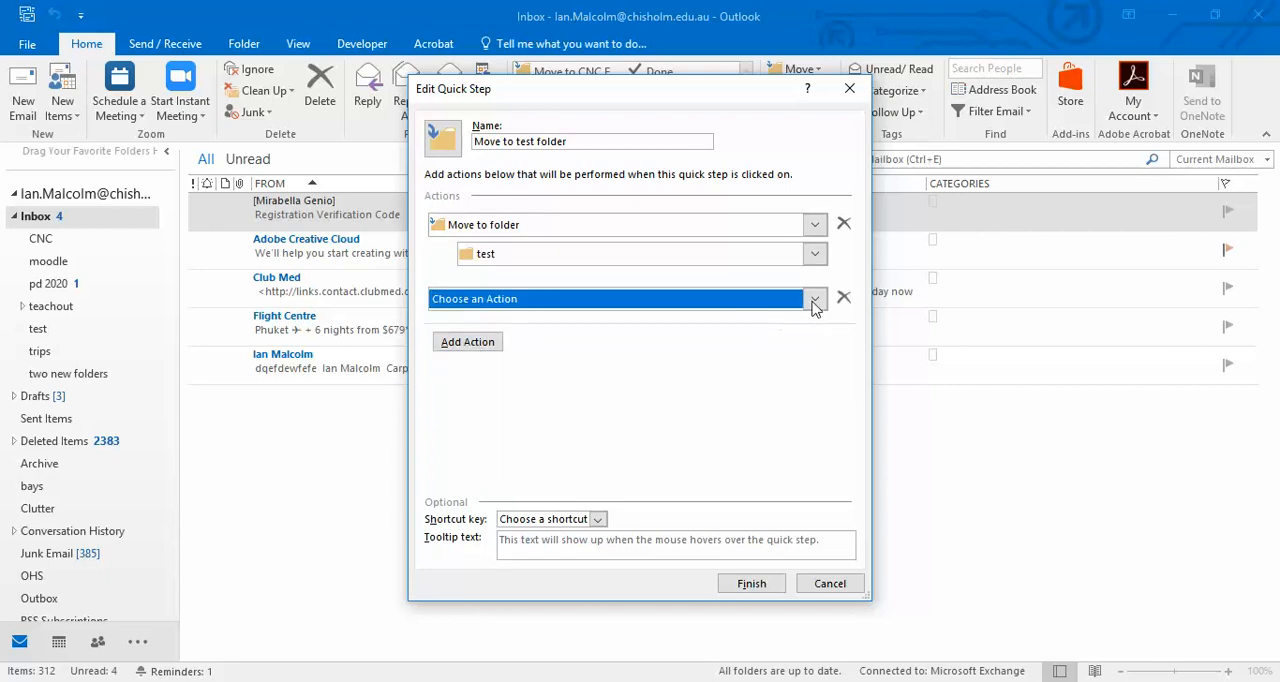
{"action": "left_click", "coordinate": [815, 298]}
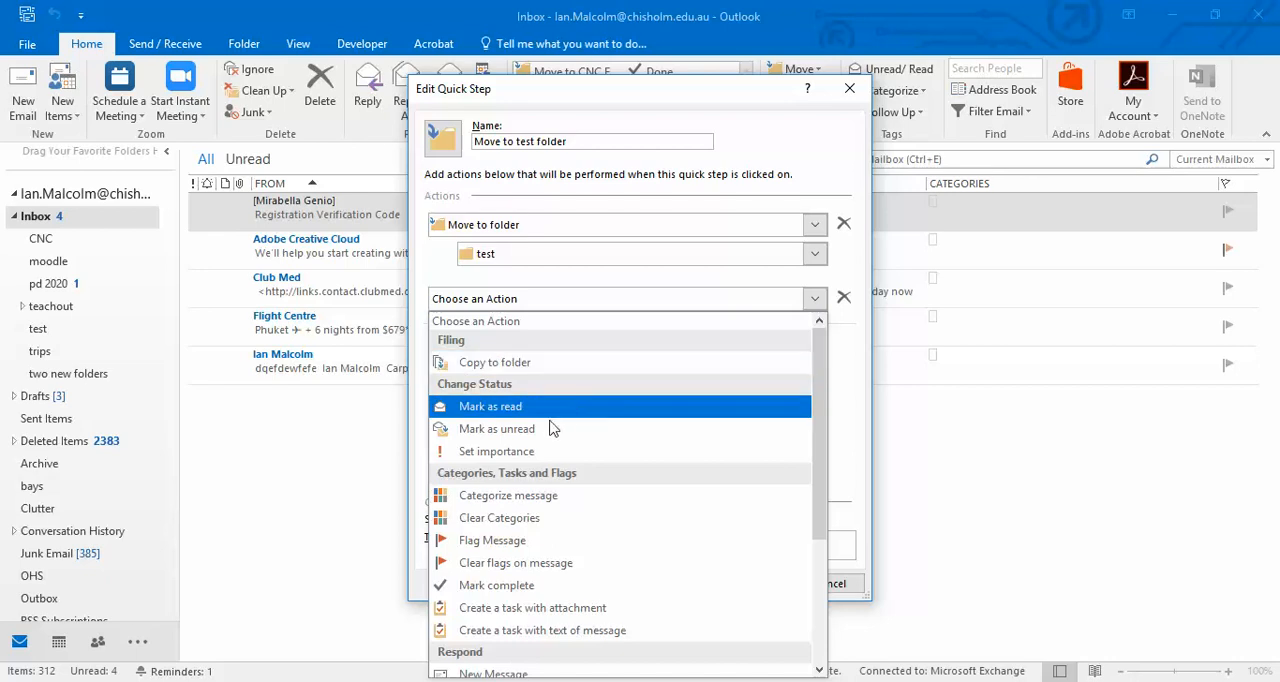
{"action": "mouse_move", "coordinate": [496, 428]}
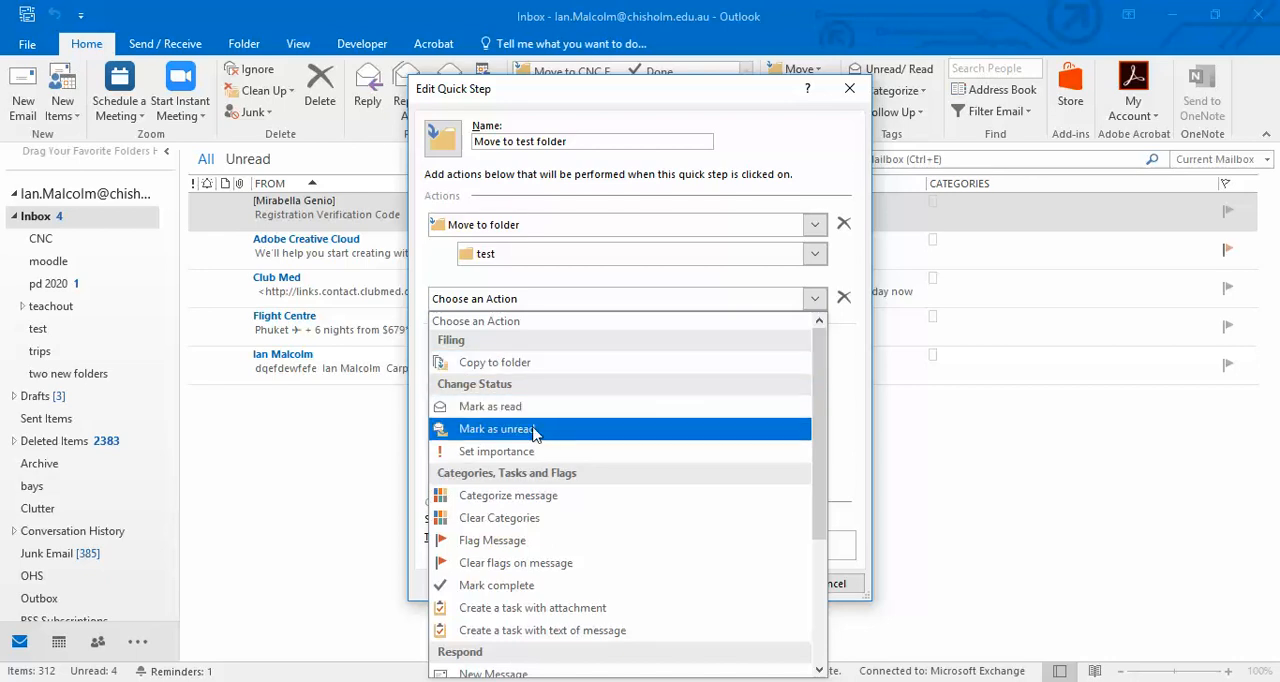
{"action": "left_click", "coordinate": [497, 428]}
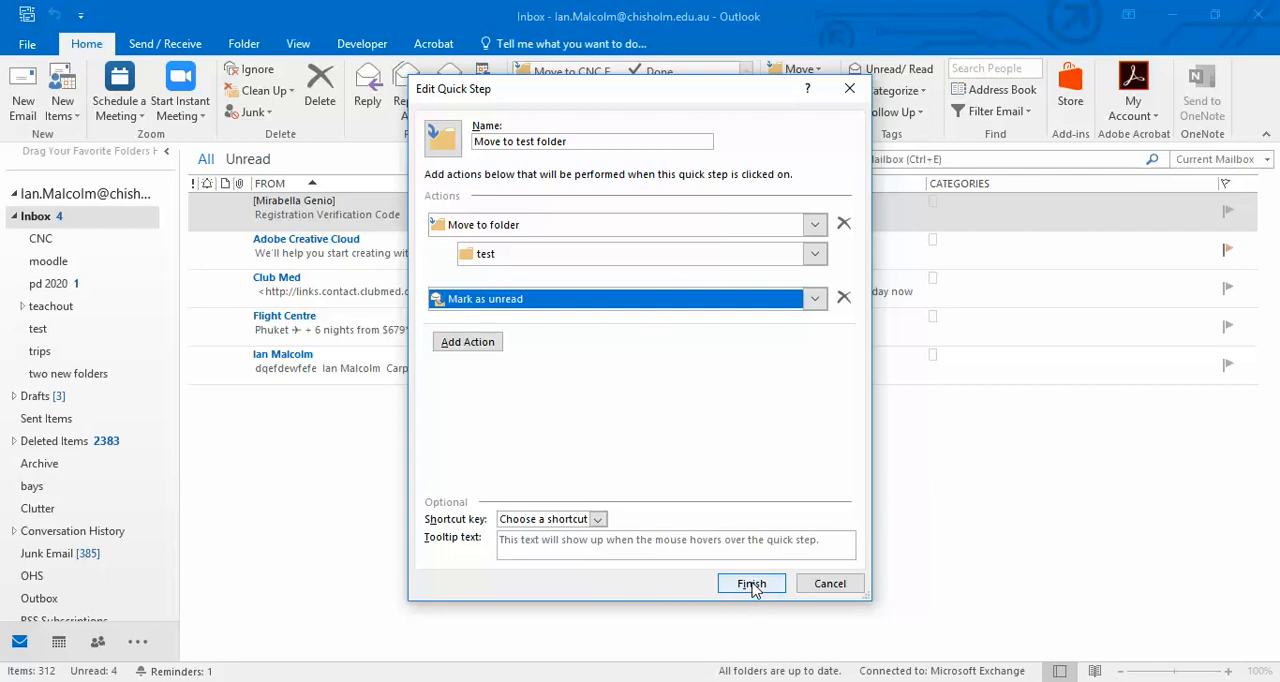
{"action": "left_click", "coordinate": [751, 583]}
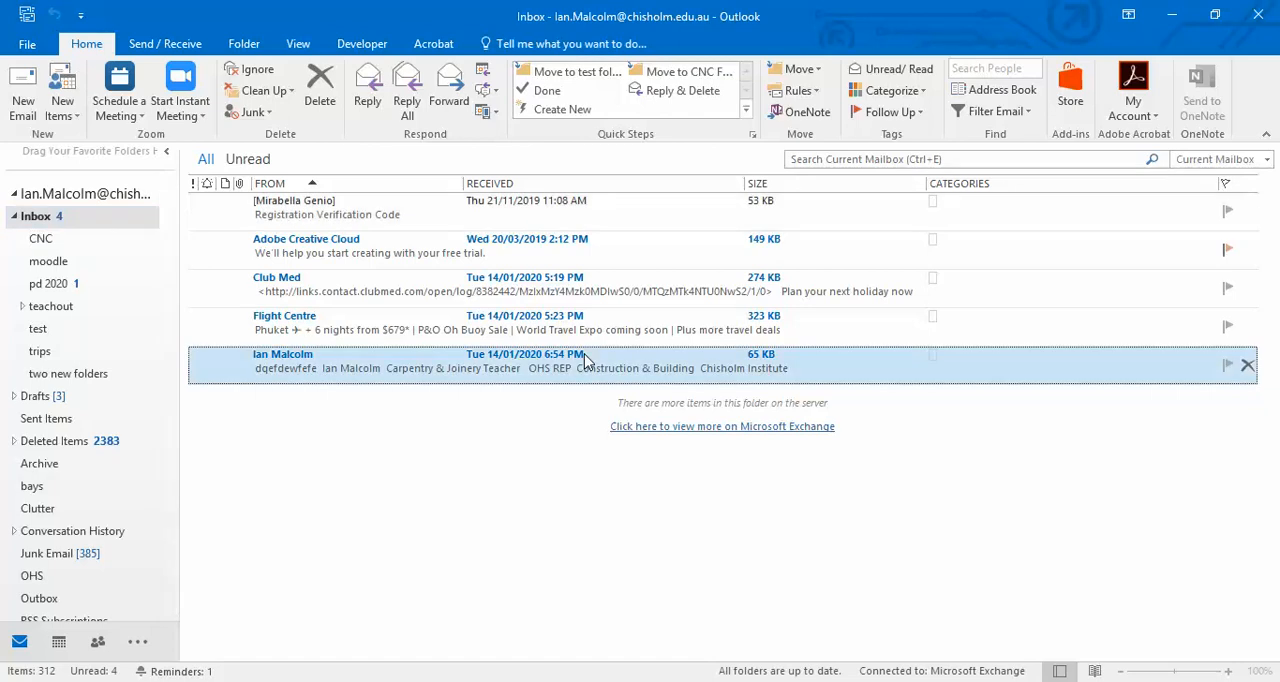
- Apply the 'Move to test folder' quick step to the bottom Ian Malcolm email
{"action": "right_click", "coordinate": [585, 360]}
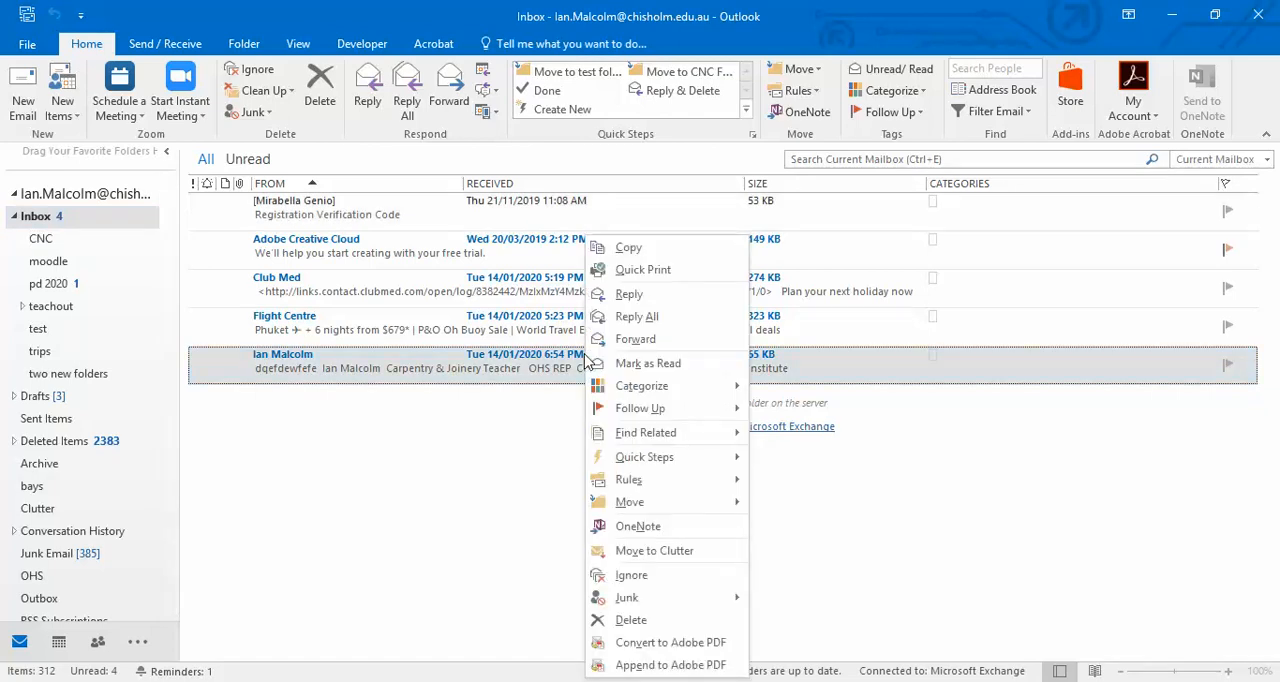
{"action": "mouse_move", "coordinate": [629, 501]}
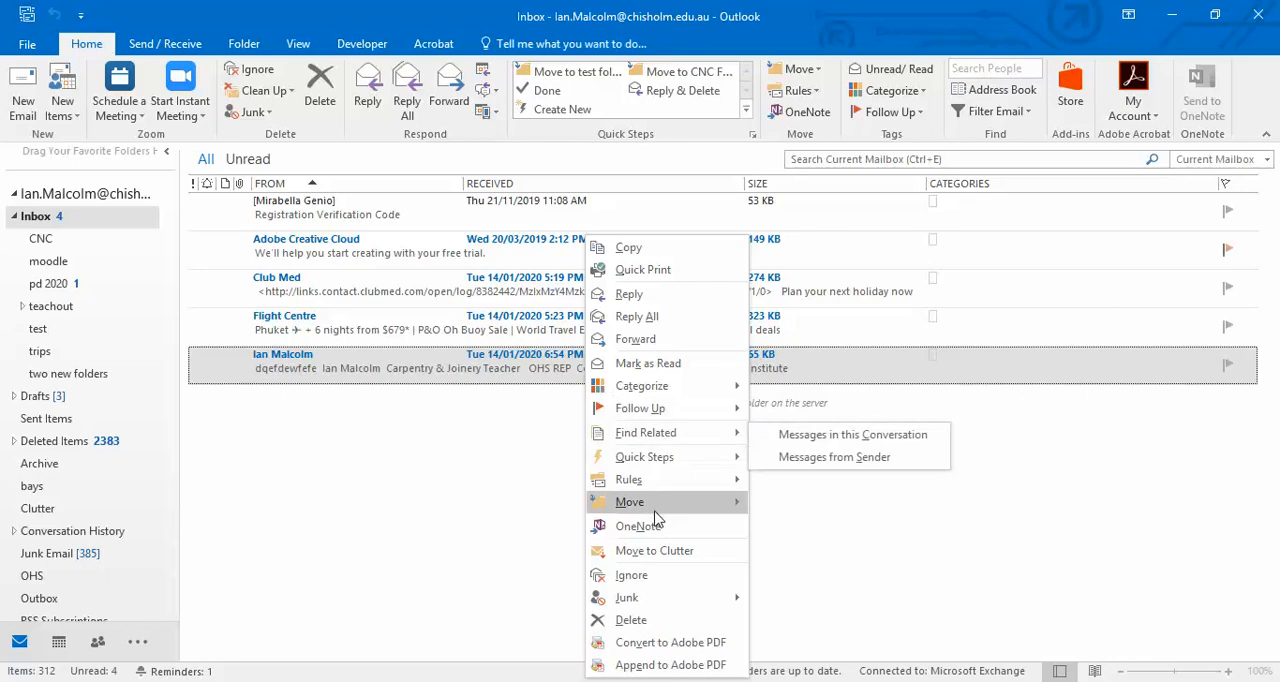
{"action": "mouse_move", "coordinate": [638, 525]}
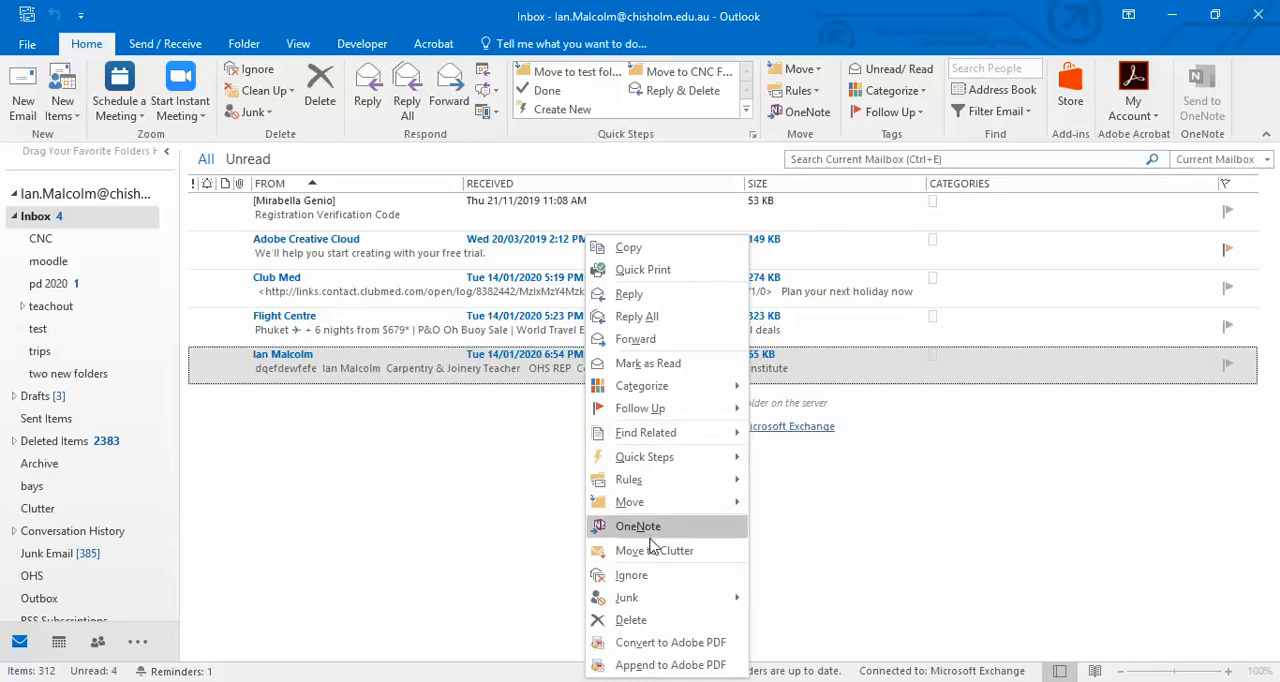
{"action": "mouse_move", "coordinate": [644, 456]}
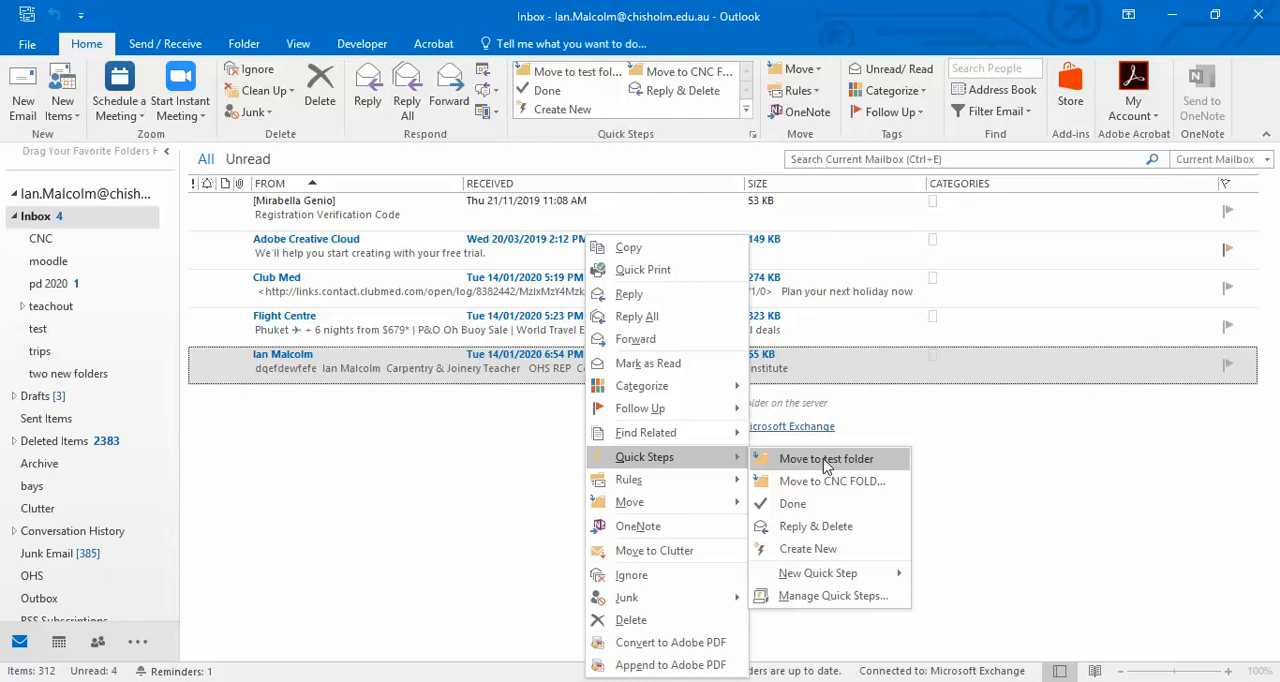
{"action": "left_click", "coordinate": [826, 458]}
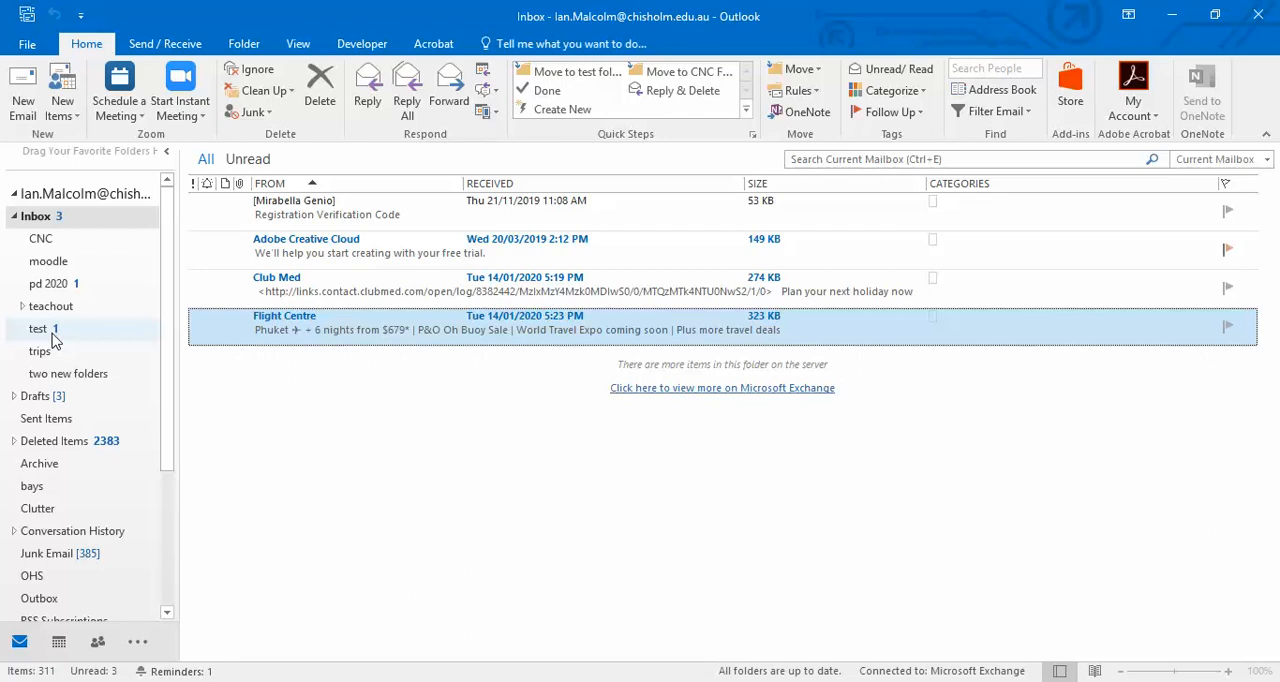
- Open the test folder to view the unread Ian Malcolm message
{"action": "left_click", "coordinate": [38, 328]}
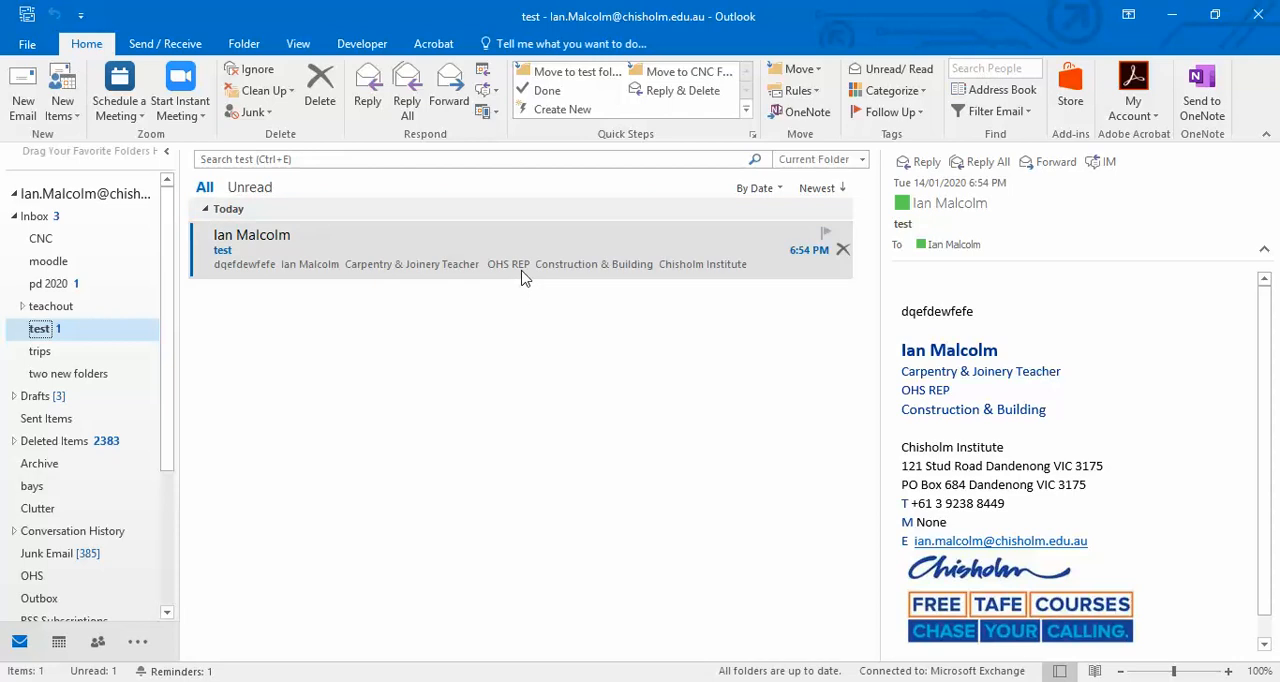
{"action": "mouse_move", "coordinate": [455, 273]}
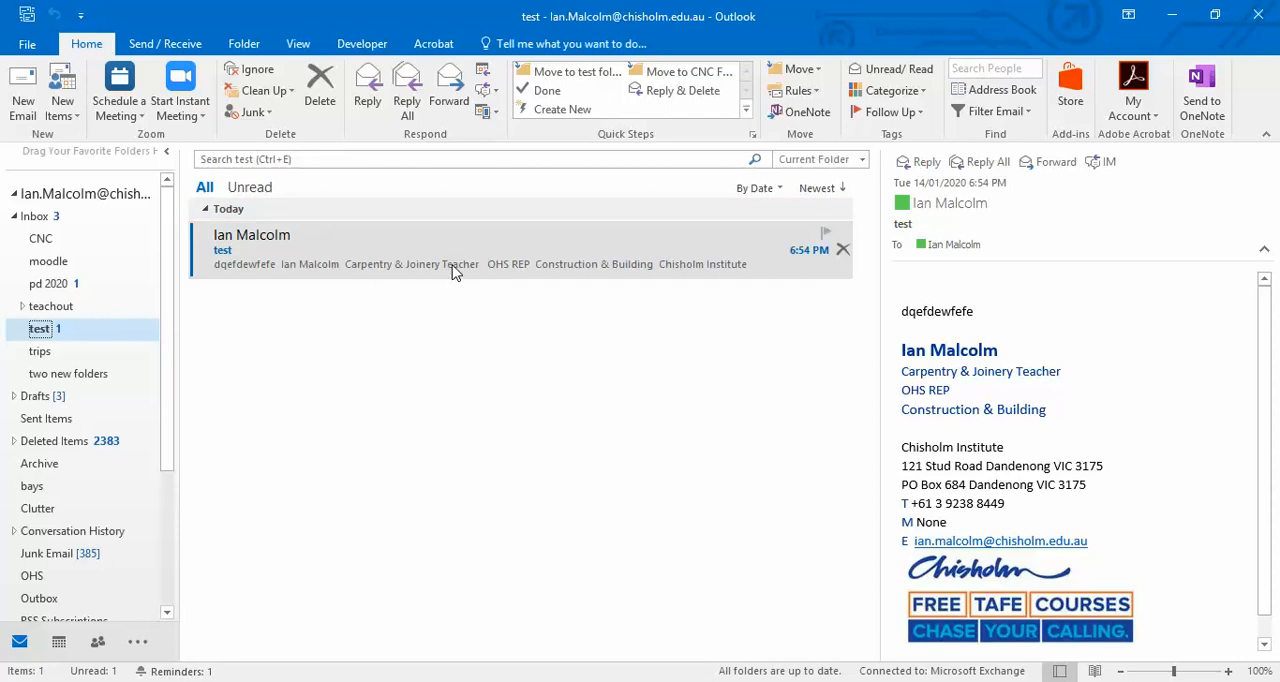
{"action": "mouse_move", "coordinate": [575, 71]}
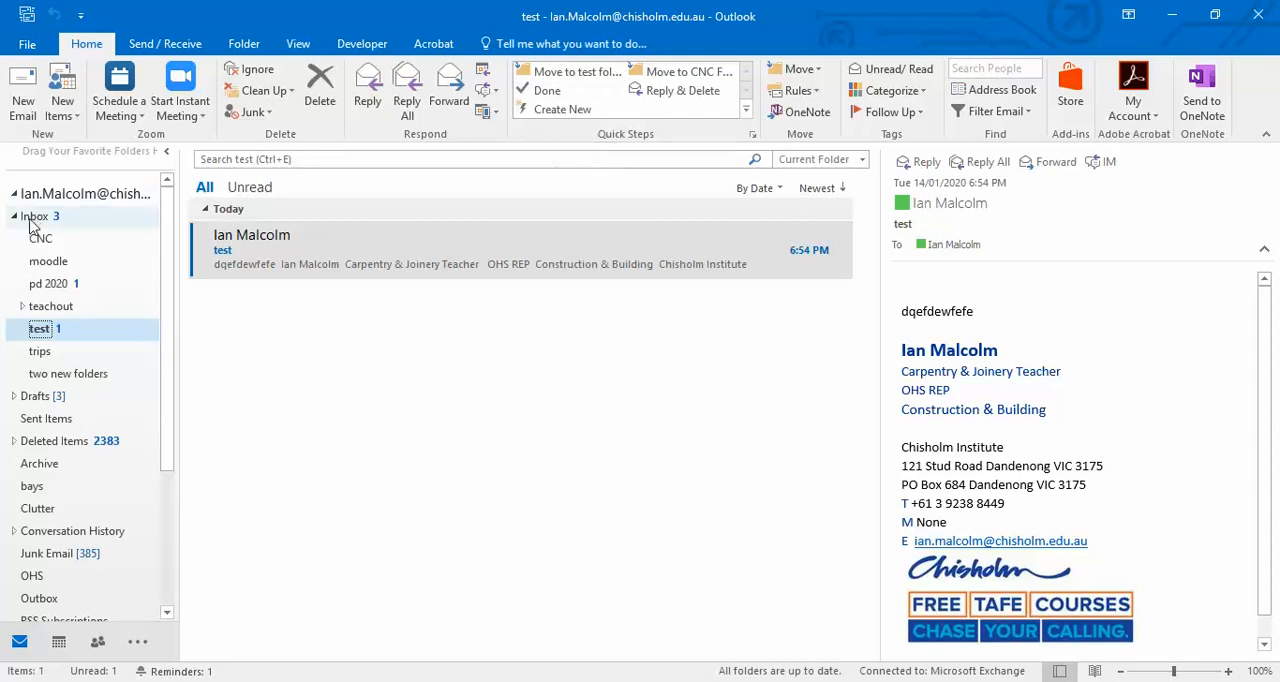
- Switch back to the Inbox, now showing four remaining messages
{"action": "left_click", "coordinate": [35, 216]}
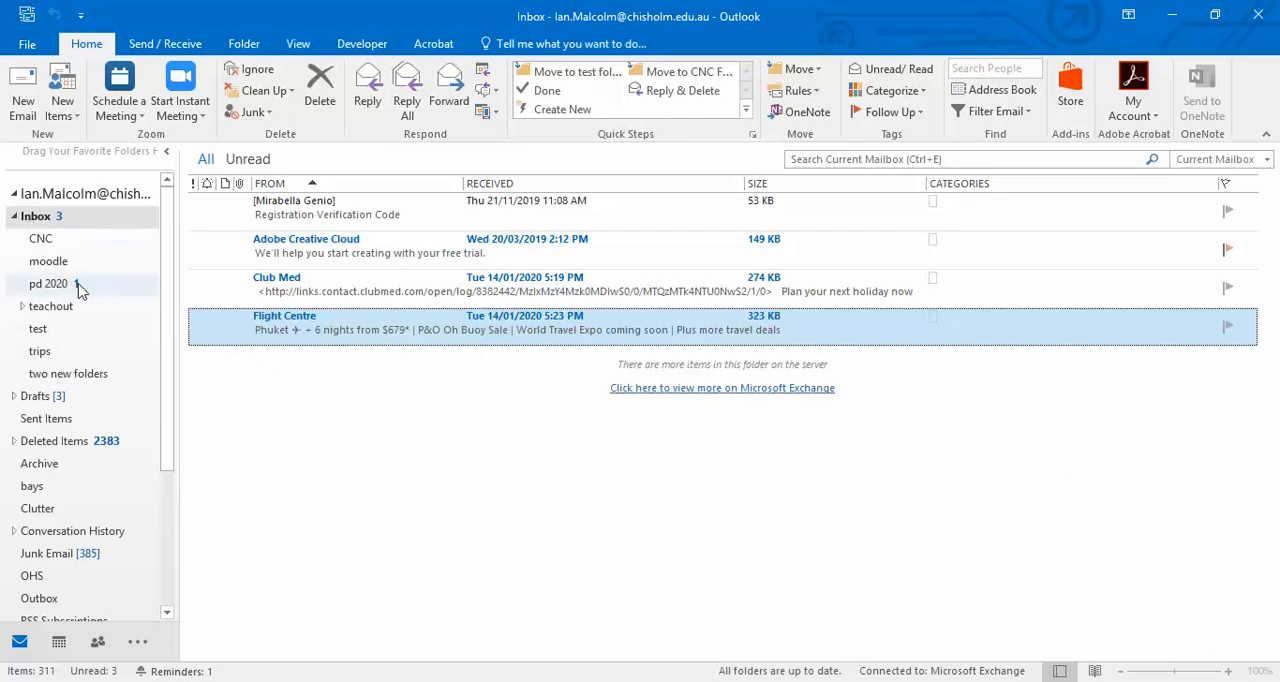
{"action": "mouse_move", "coordinate": [136, 298]}
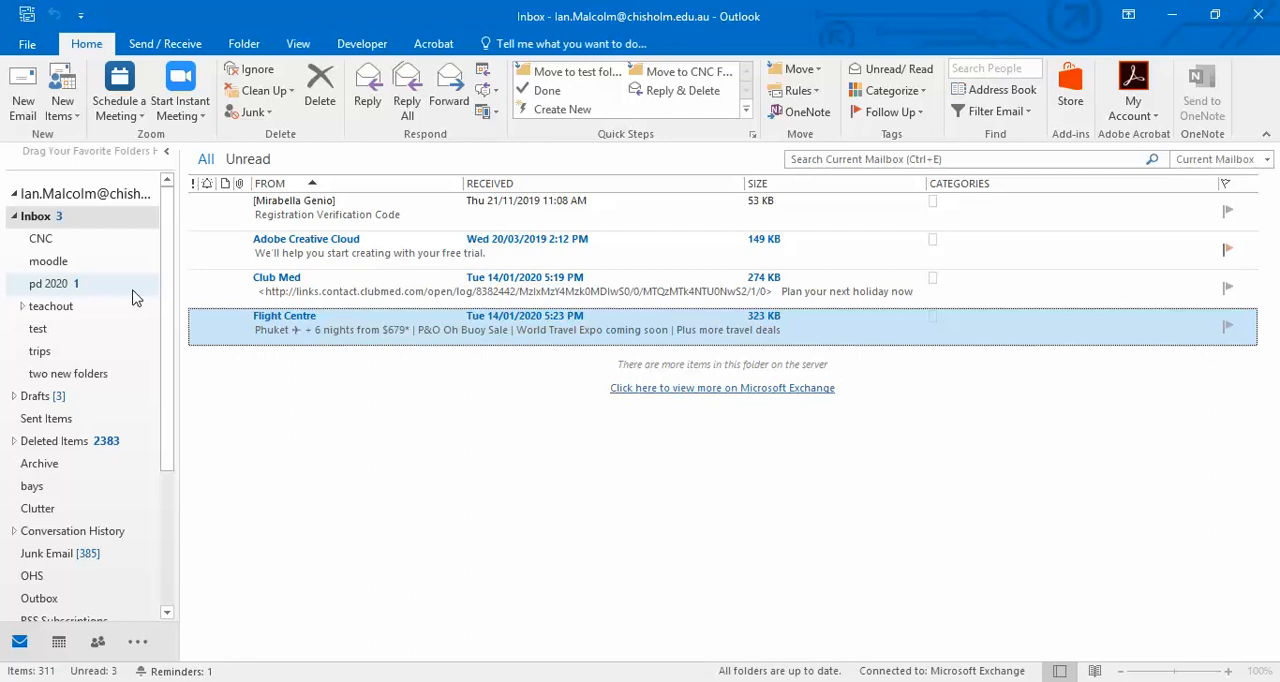
{"action": "mouse_move", "coordinate": [372, 391]}
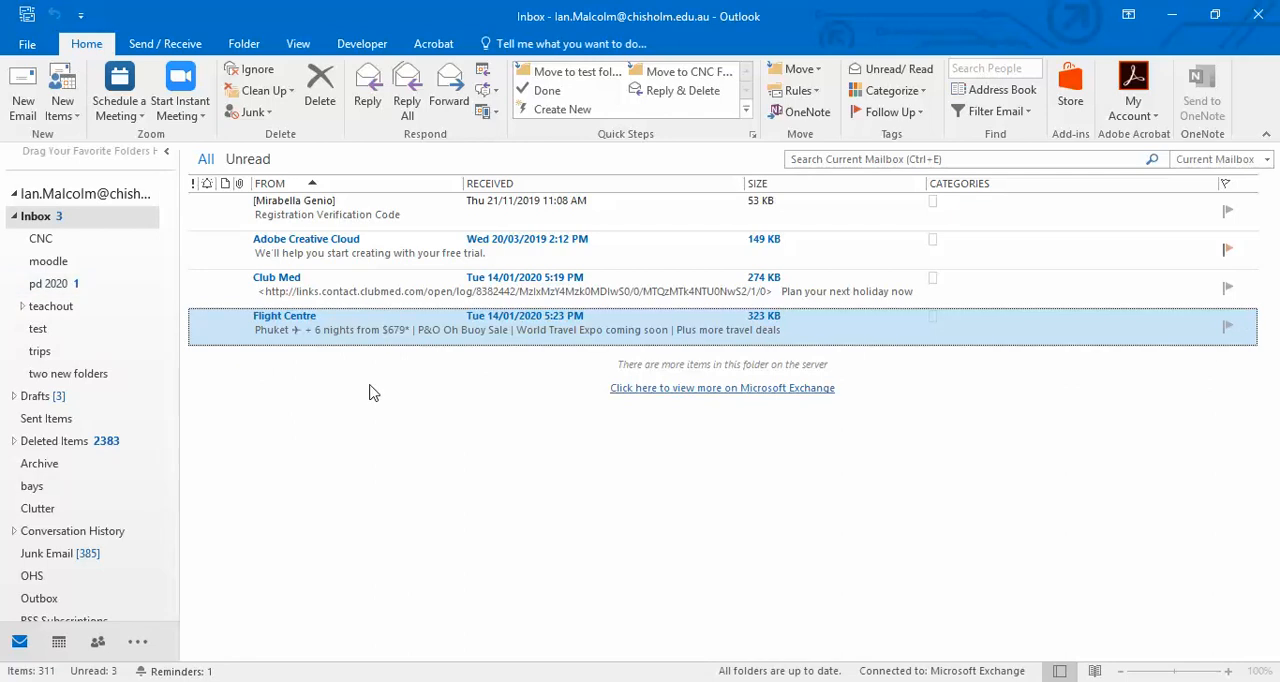